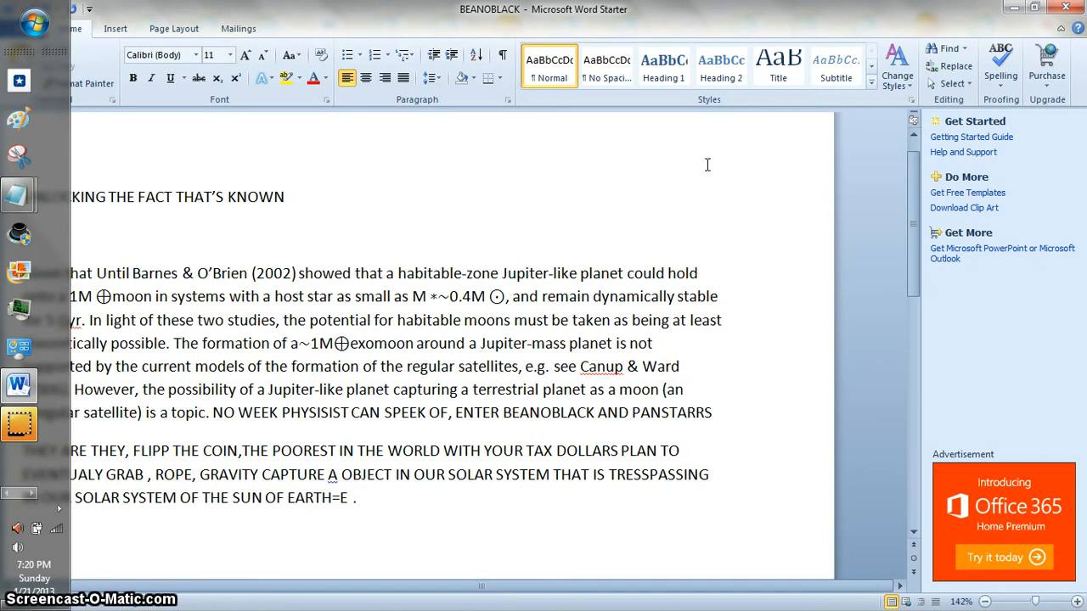
mouse_move(710, 171)
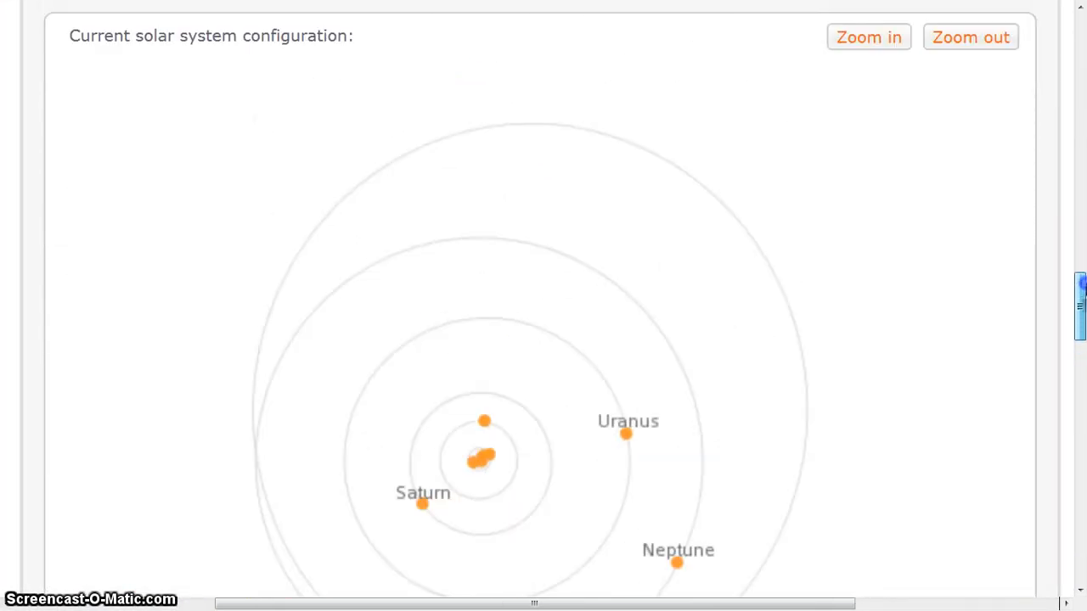
Scroll from the solar system configuration down to Pluto's physical properties table (715.2 mi radius, five known moons)
scroll(down, 3)
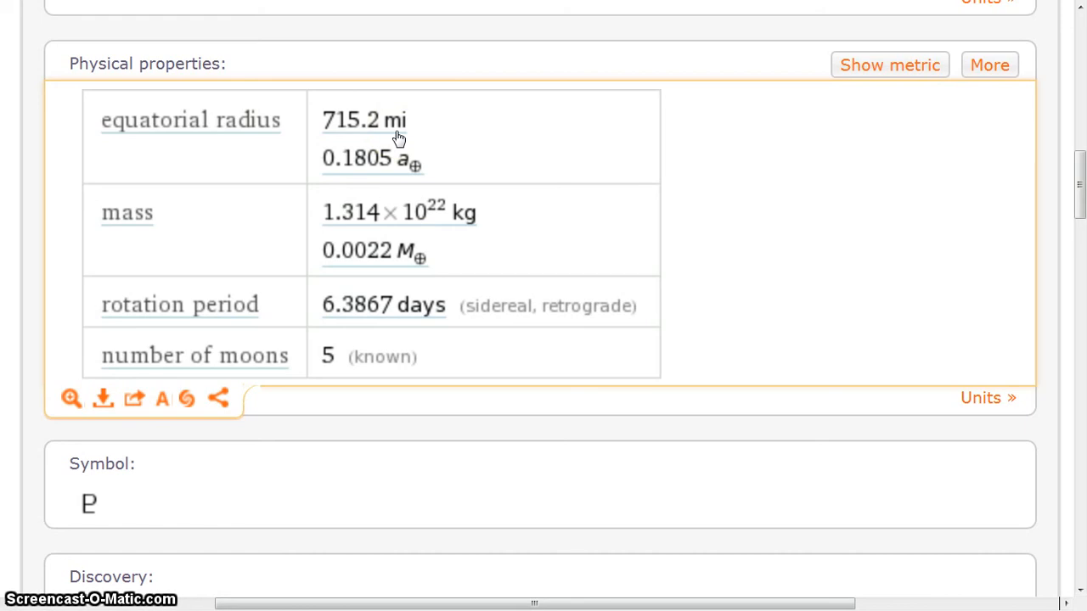
mouse_move(551, 161)
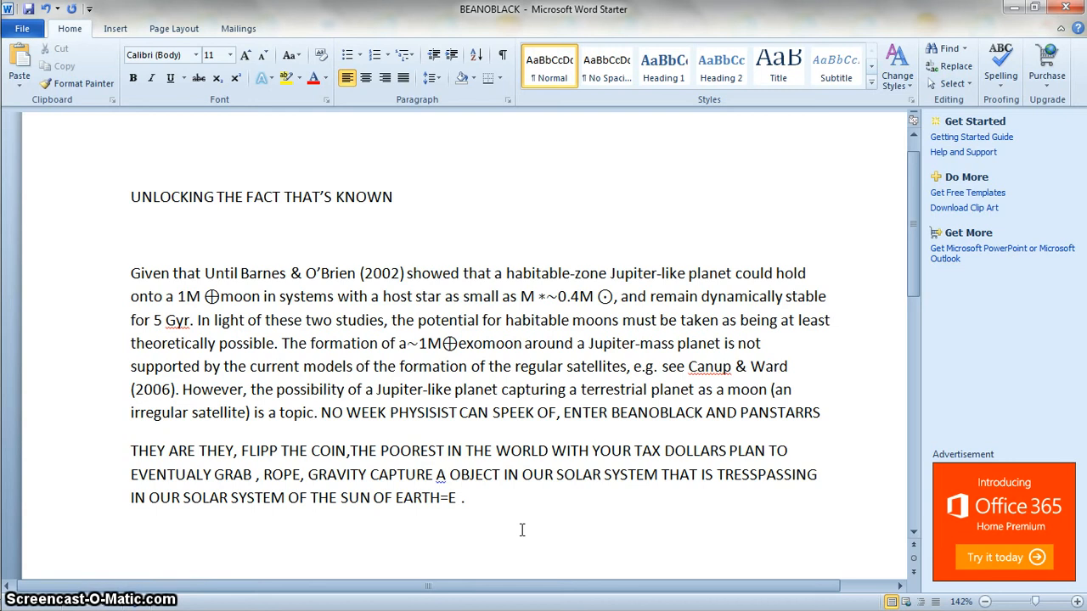
click(130, 236)
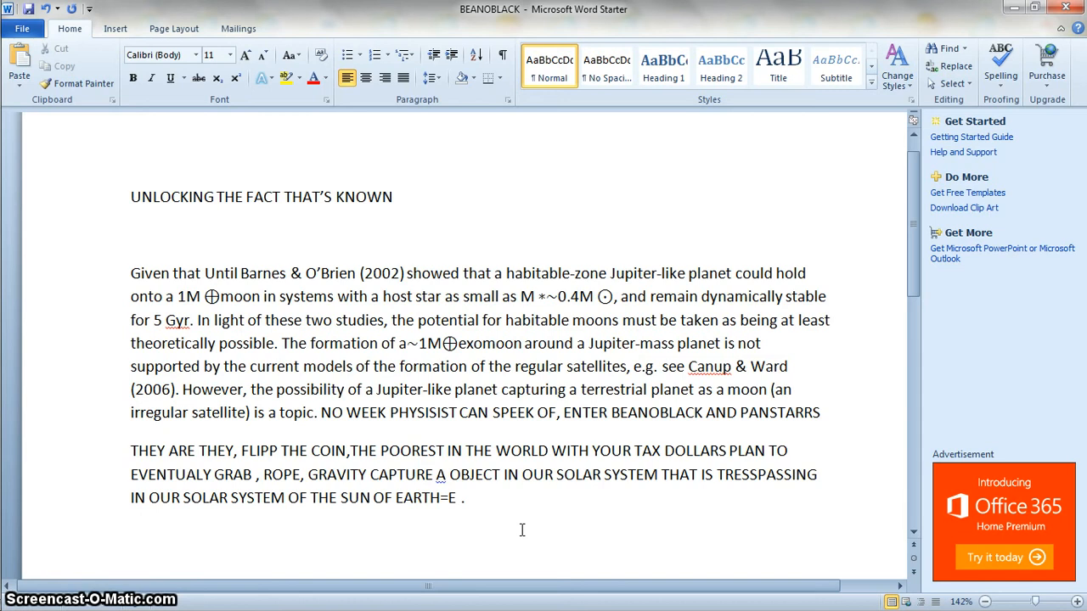
click(131, 235)
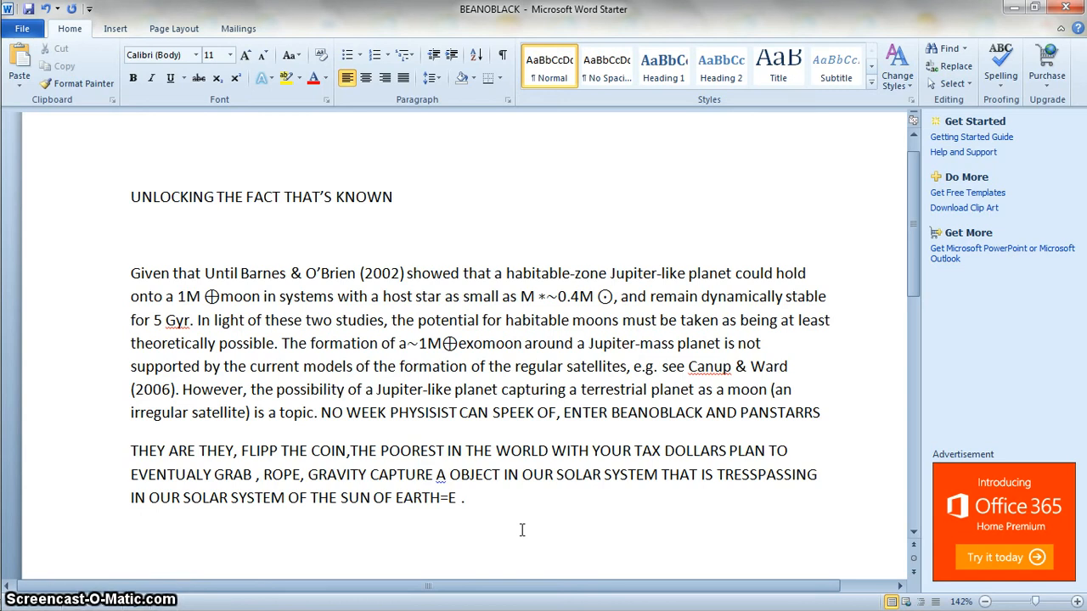
mouse_move(541, 193)
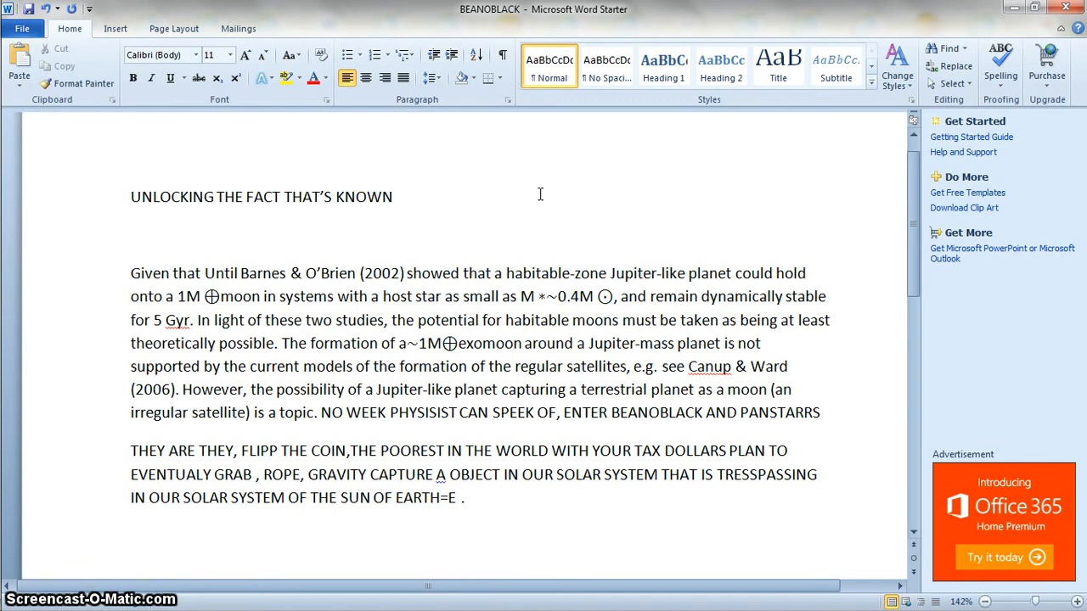
click(132, 235)
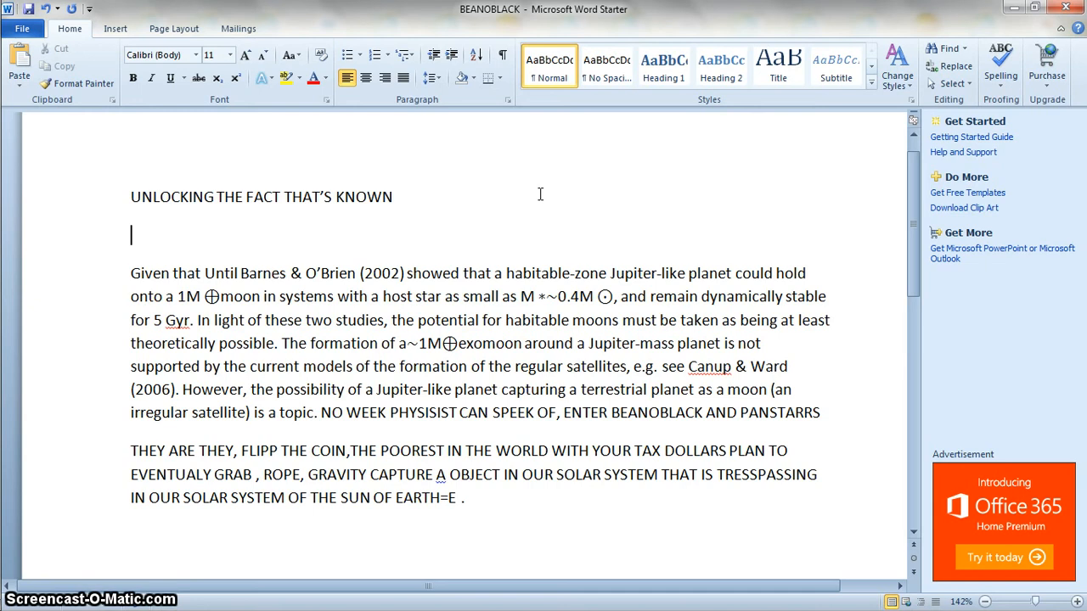
mouse_move(472, 557)
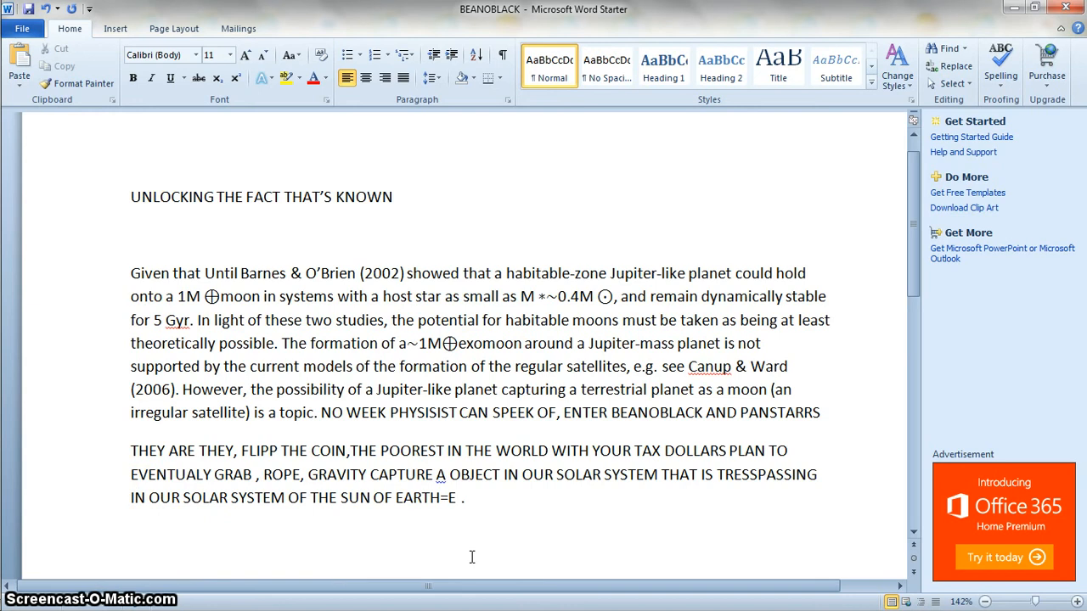
click(132, 235)
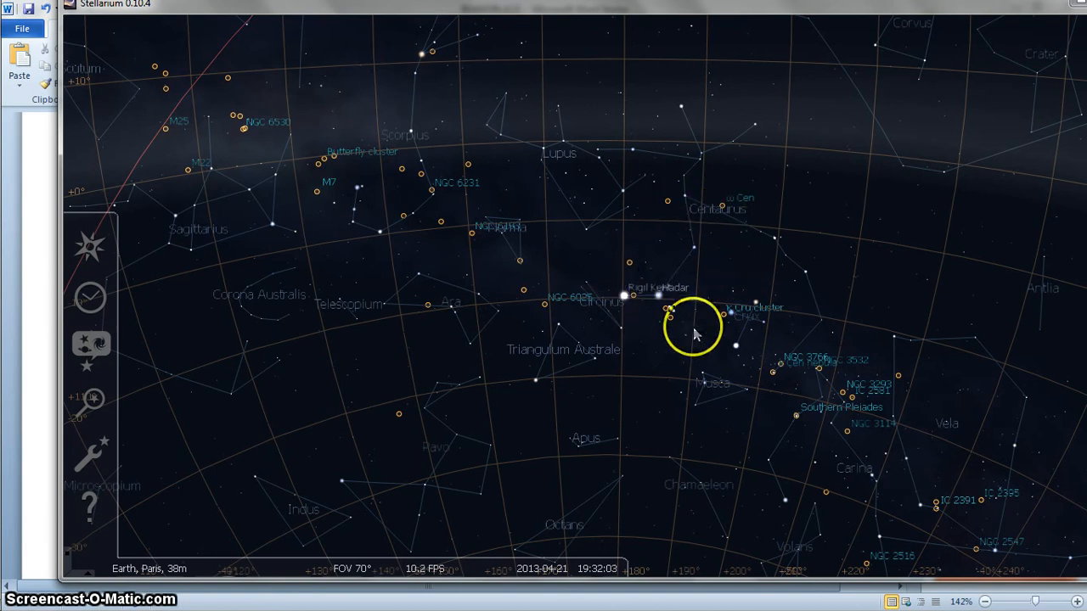
click(90, 401)
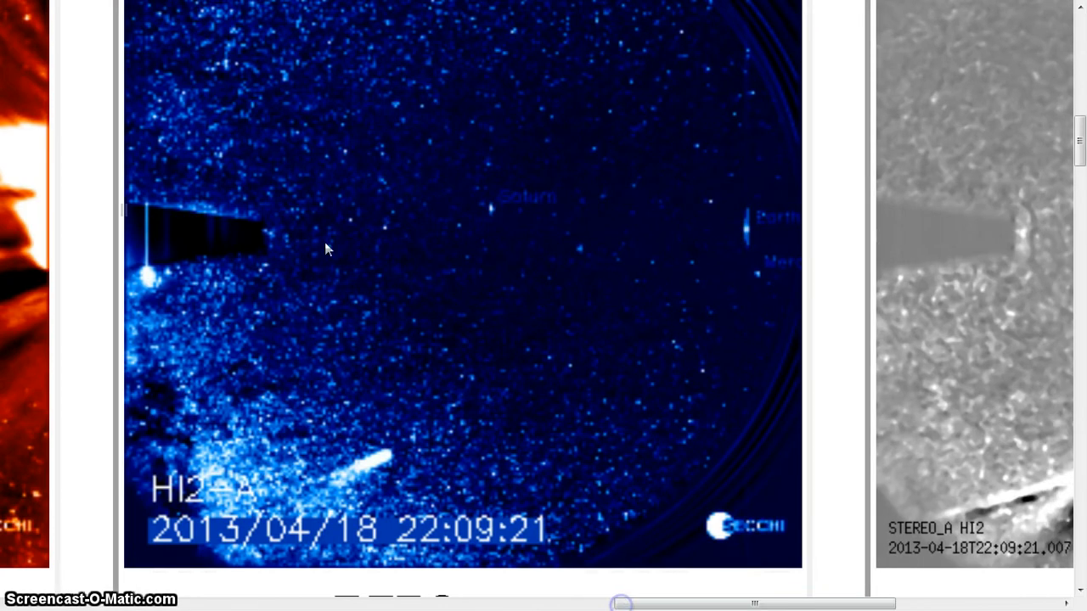
scroll(right, 3)
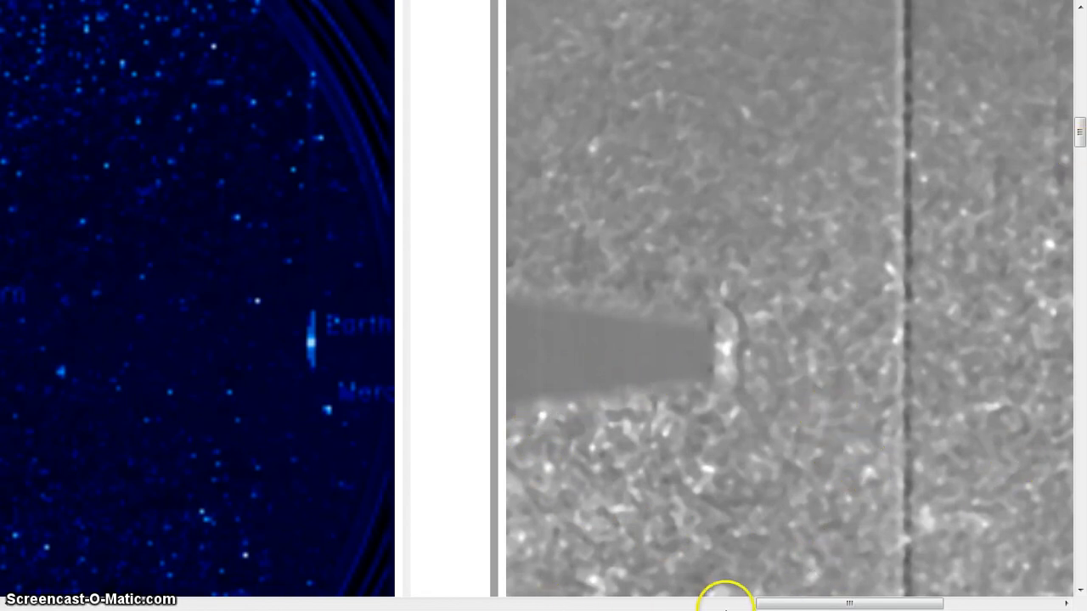